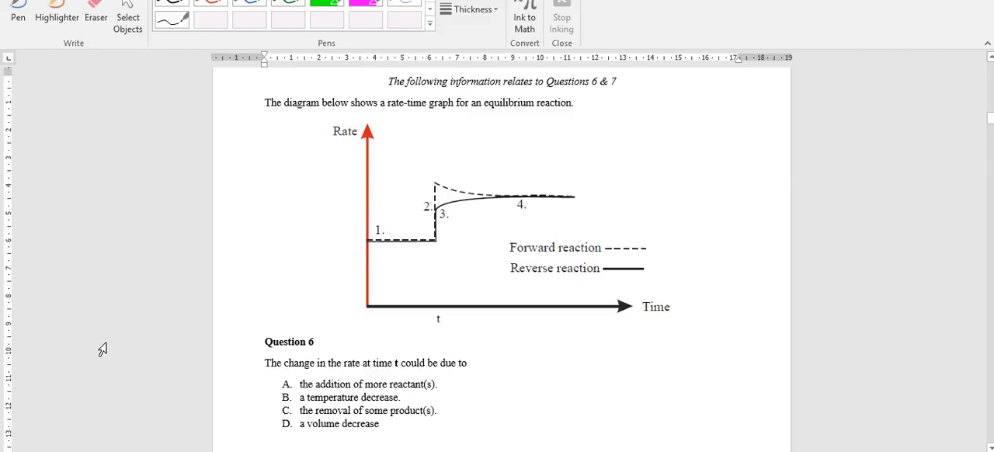
mouse_move(149, 207)
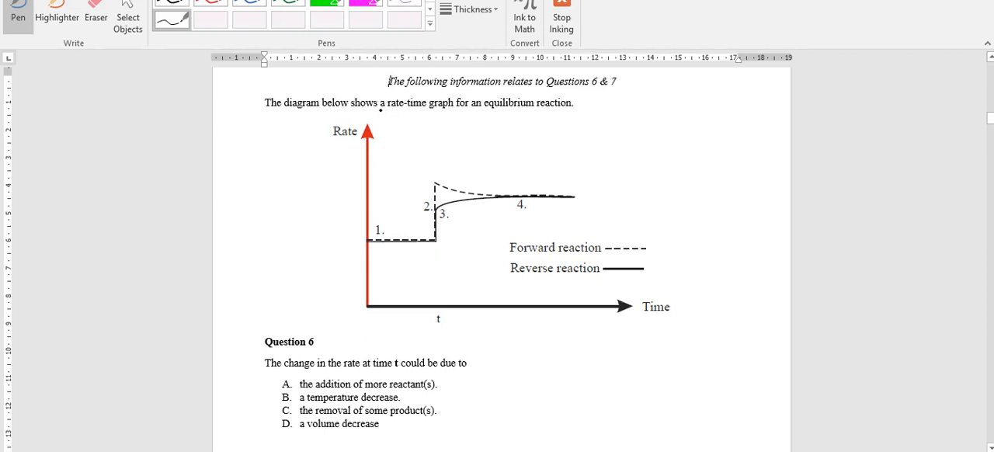
Step: Draw an ink underline beneath 'rate-time graph' in the sentence introducing Questions 6 and 7
drag(381, 114, 458, 114)
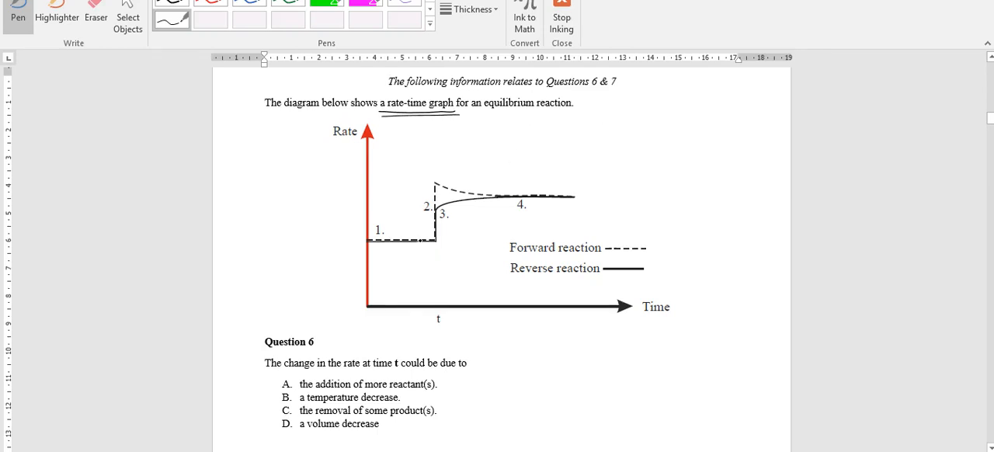
Step: Ink an upward arrow under section 1 labelled 'at equilibrium', plus an arrow toward the spike
click(445, 241)
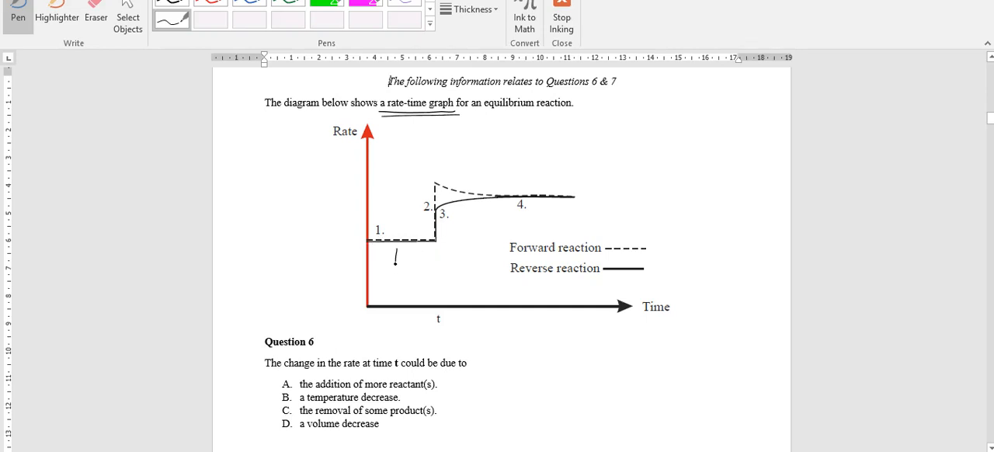
drag(392, 256, 384, 283)
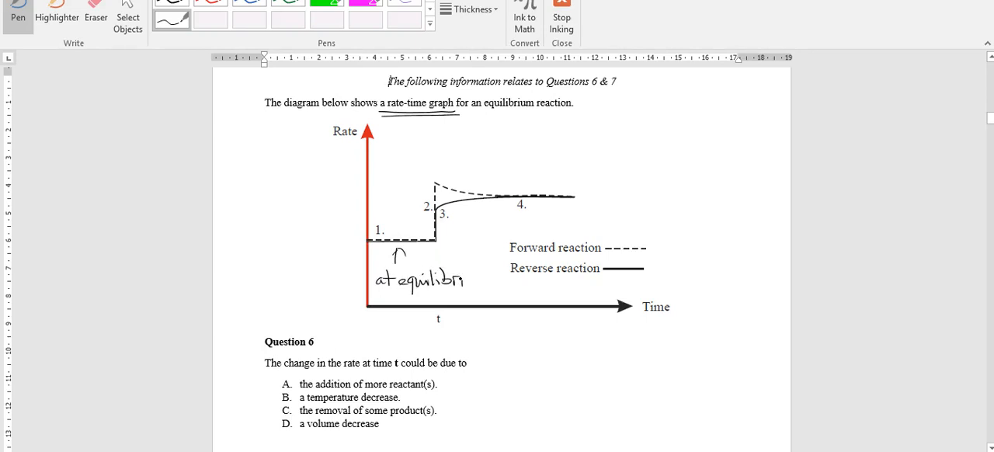
drag(462, 282, 497, 282)
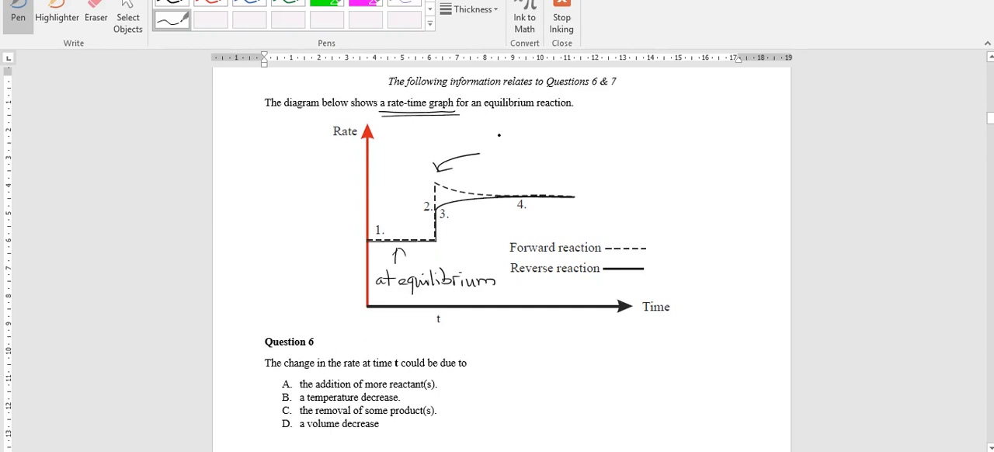
Step: Handwrite 'increase in rate of both forward and back reactions' above the spike
drag(481, 128, 516, 132)
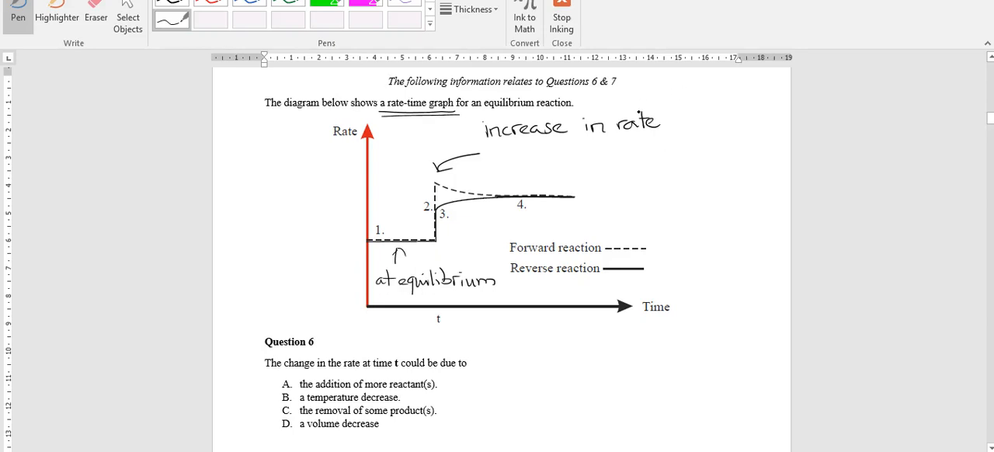
click(687, 127)
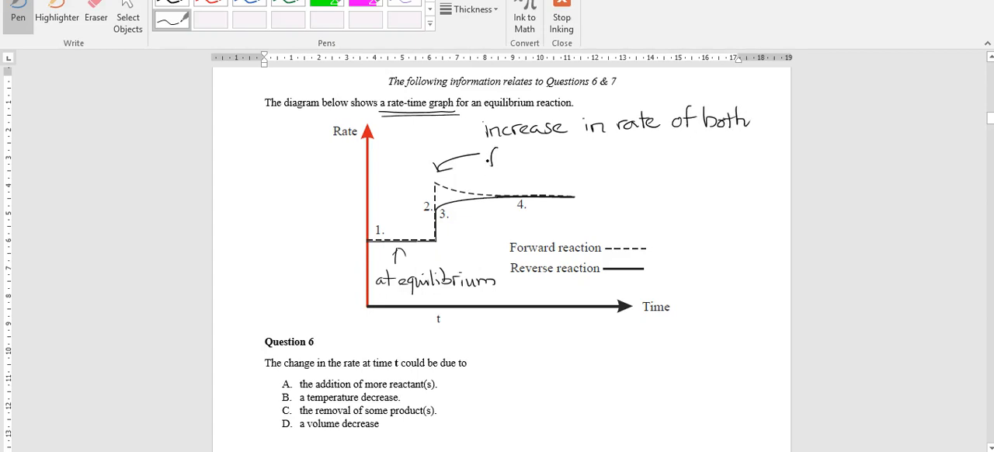
text(forward and back reactions)
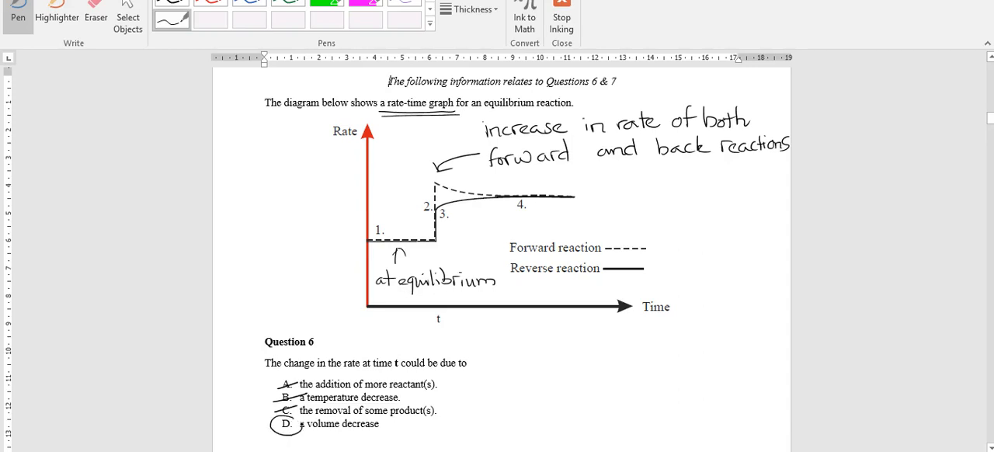
Step: Ink an arrow after option D leading to 'increase c of all species'
drag(388, 424, 420, 424)
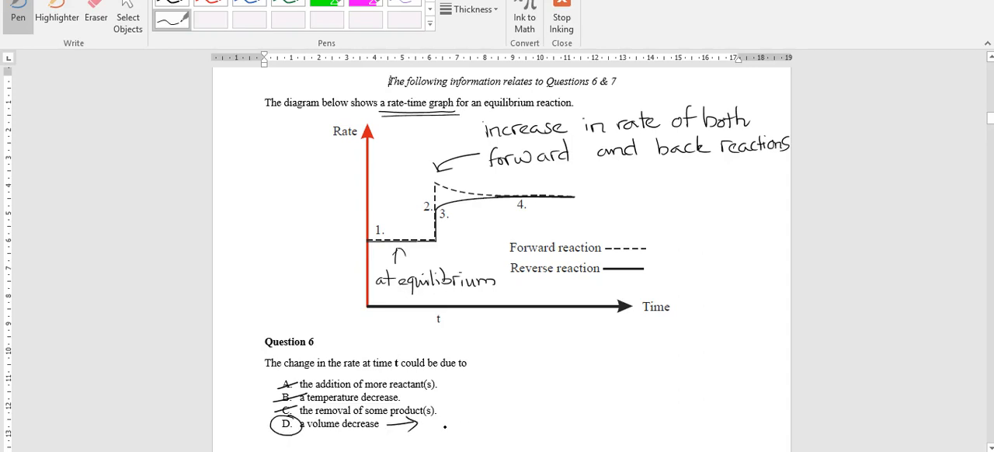
text(increase c)
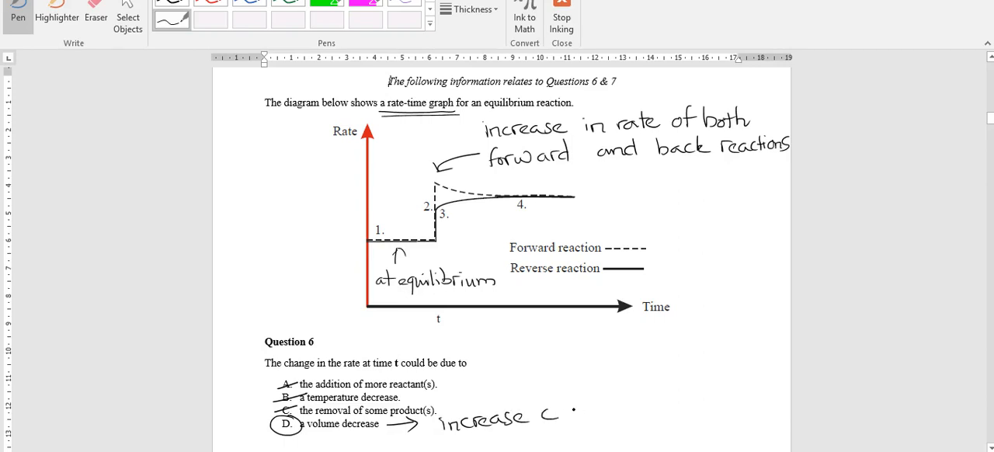
text(of all species)
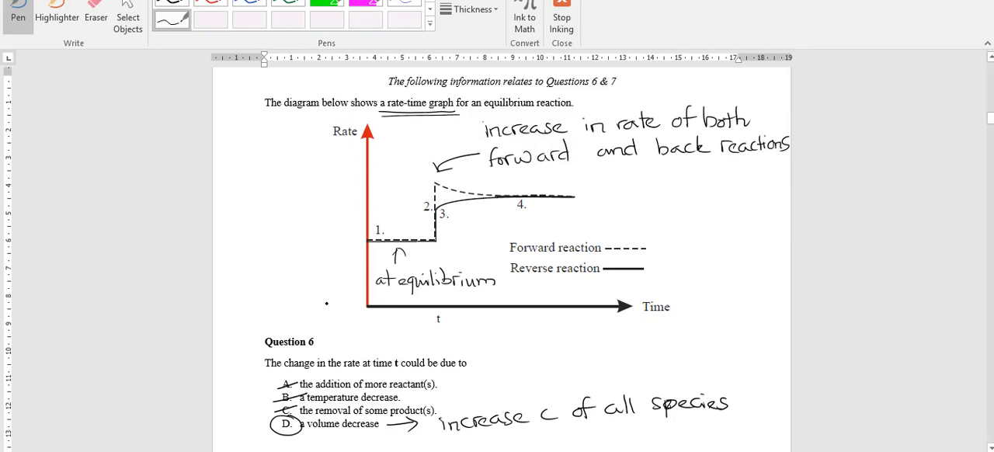
scroll(down, 3)
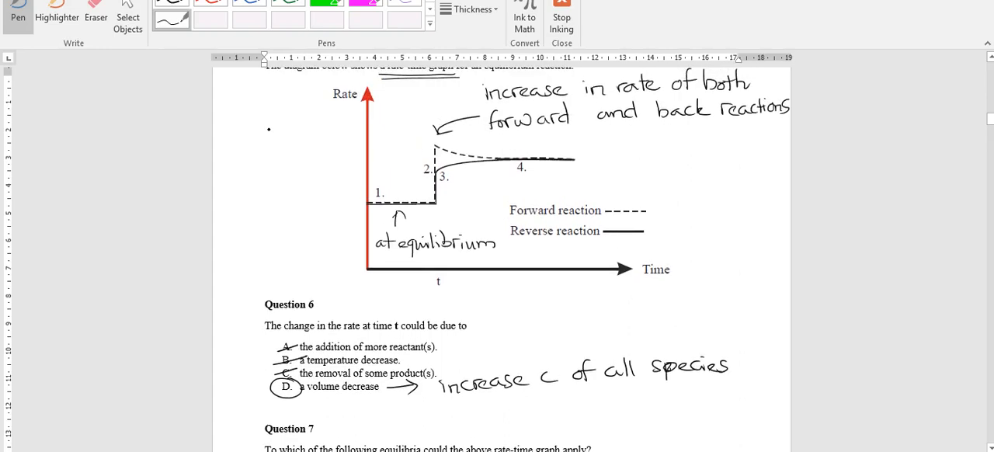
scroll(up, 3)
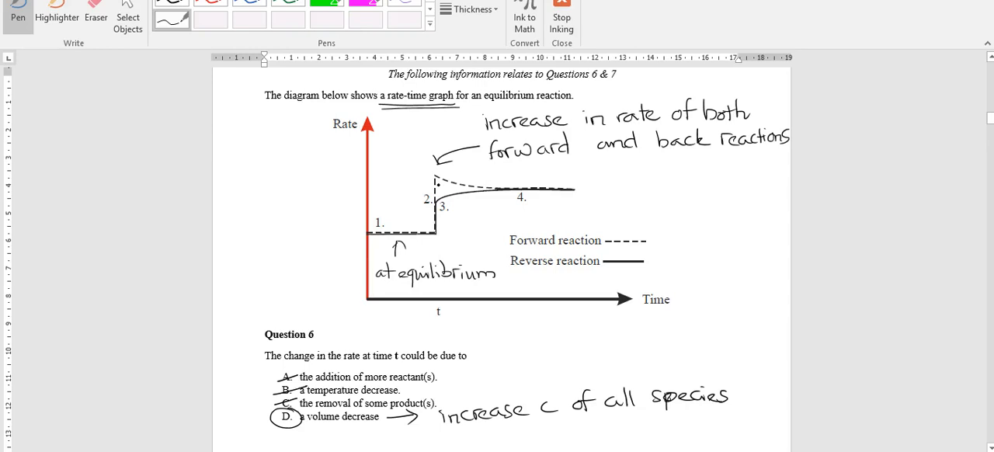
Step: Draw a line beneath sections 3 to 4 of the curve, then erase it
click(452, 213)
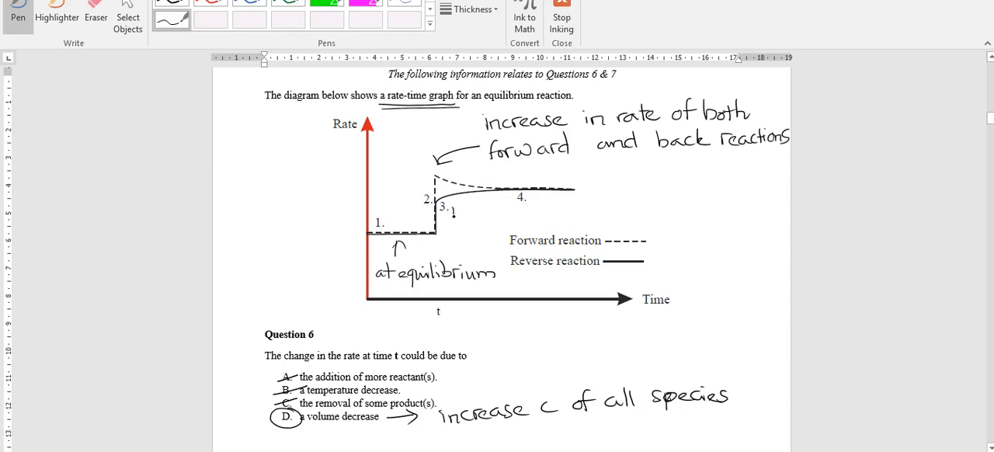
drag(450, 214, 570, 209)
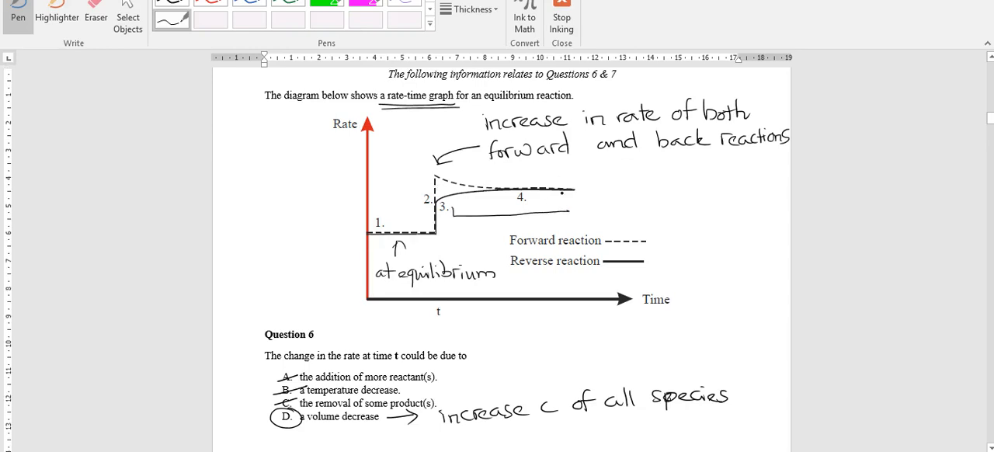
click(96, 12)
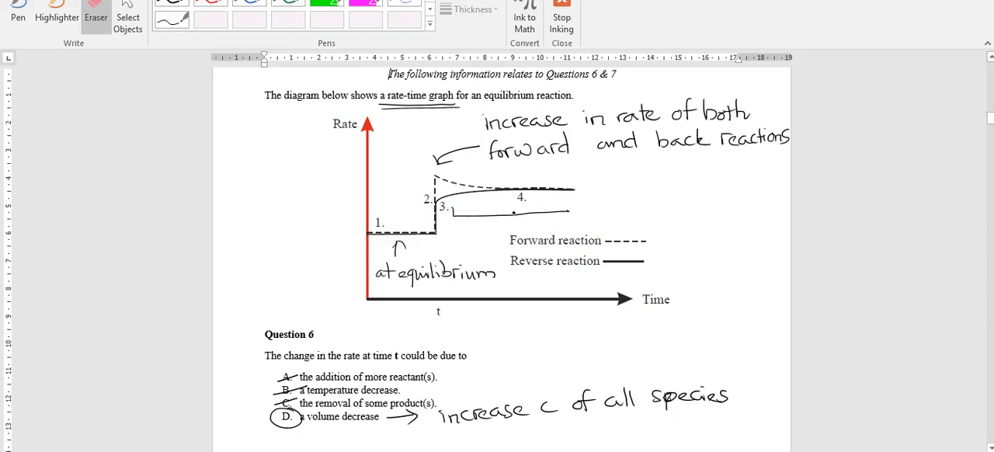
click(17, 8)
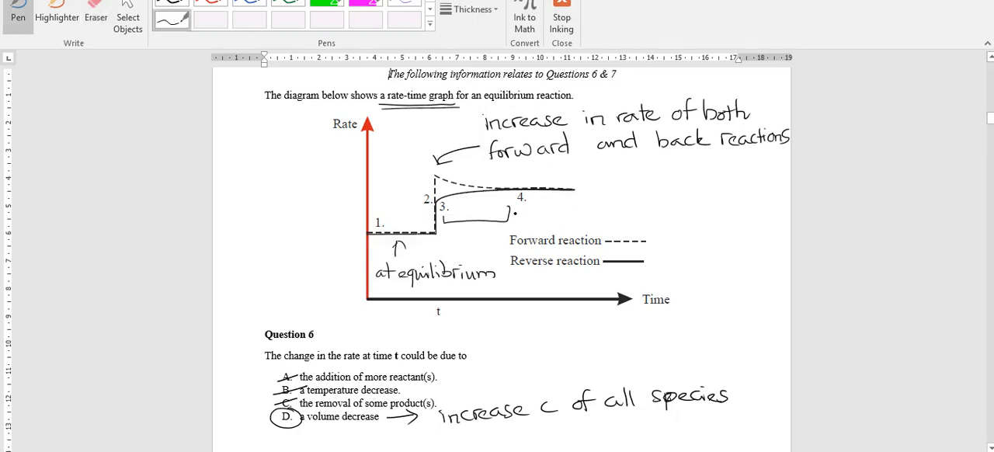
Step: Ink a curved arrow from section 3 to 'Rate f decreases' and 'Rate b increases'
drag(512, 215, 606, 181)
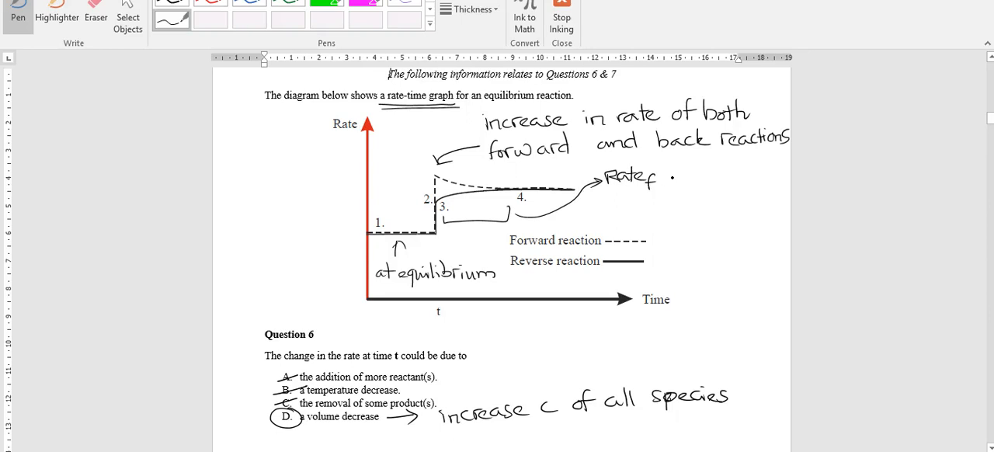
text(decr.)
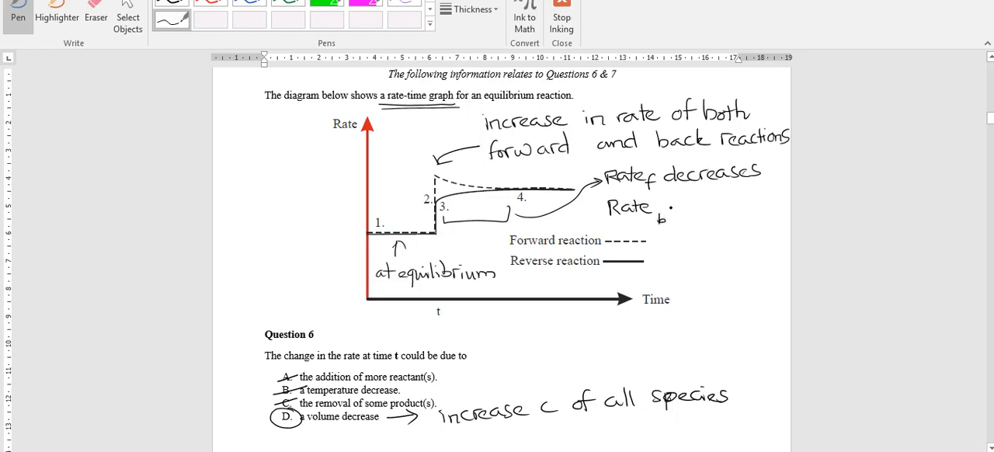
text(increases)
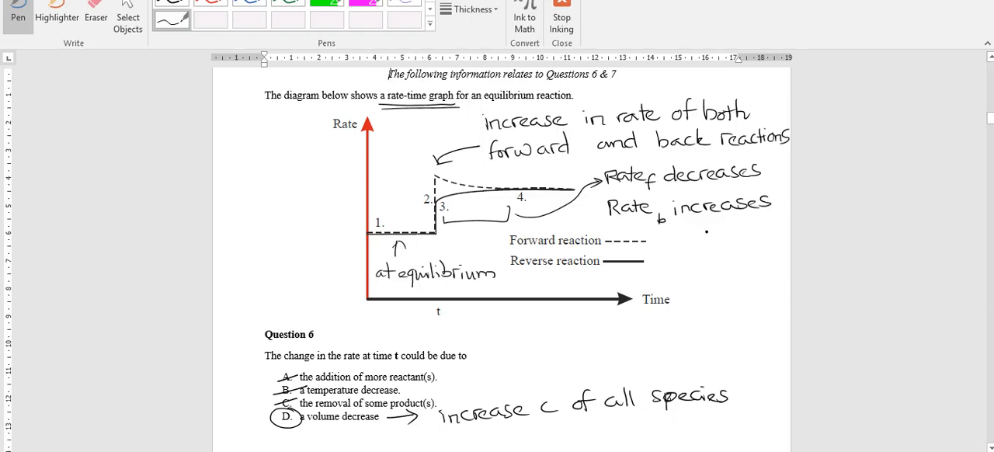
Step: Ink an arrow, an underlined 'Response:' and 'Have more forward reaction' beside the notes
drag(706, 222, 707, 245)
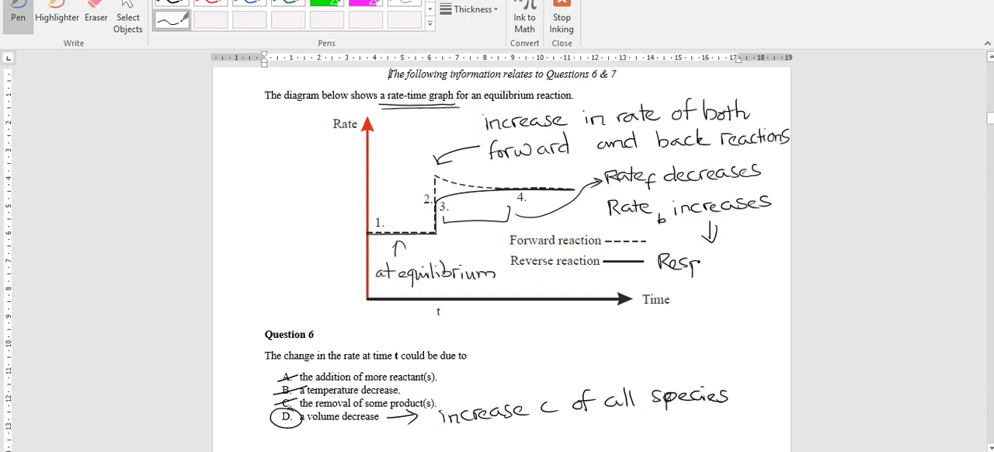
text(ons.)
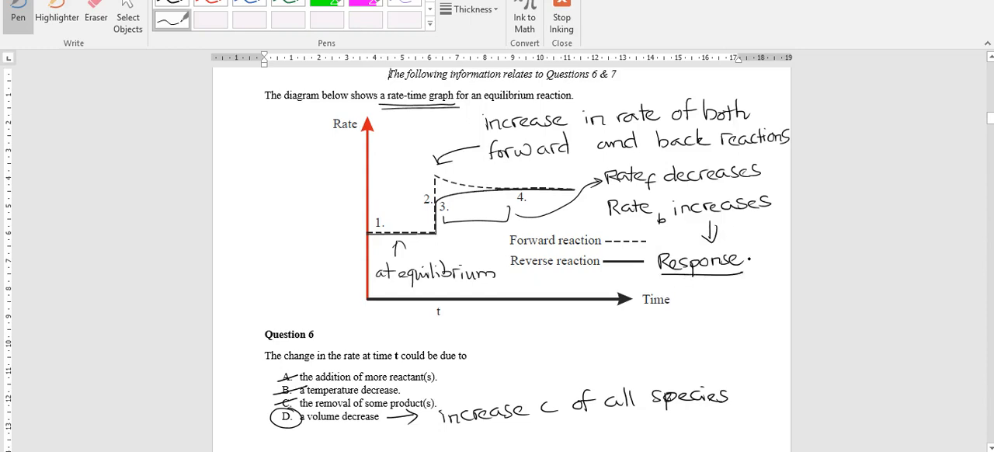
text(Ho.)
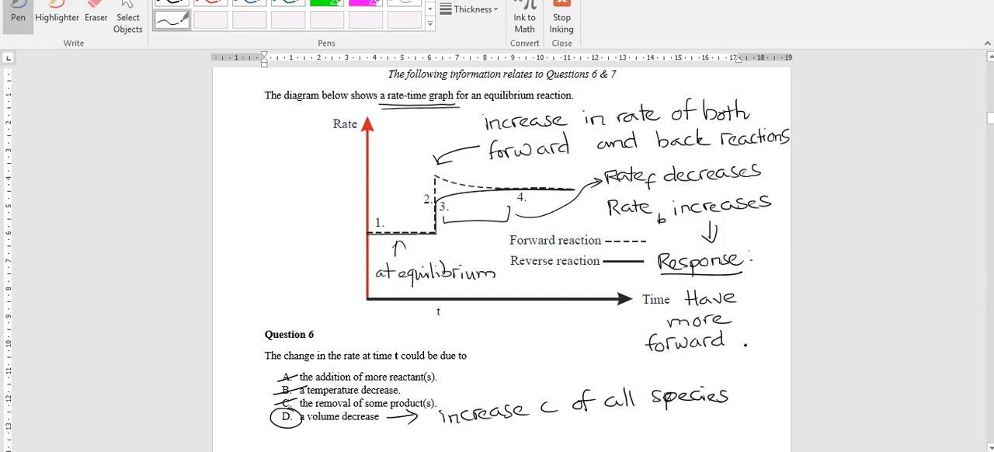
text(read)
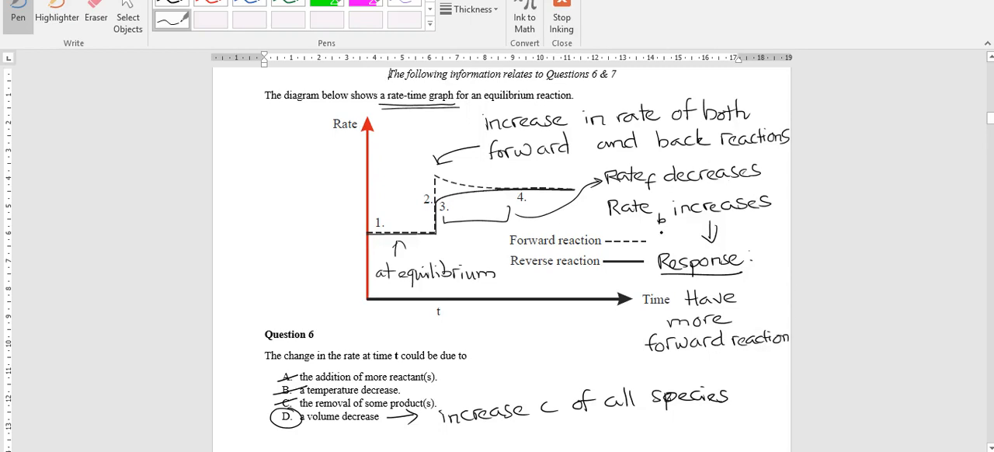
Step: Erase the arrow below the backward-rate note and return to the pen to ink 'indicates'
click(96, 11)
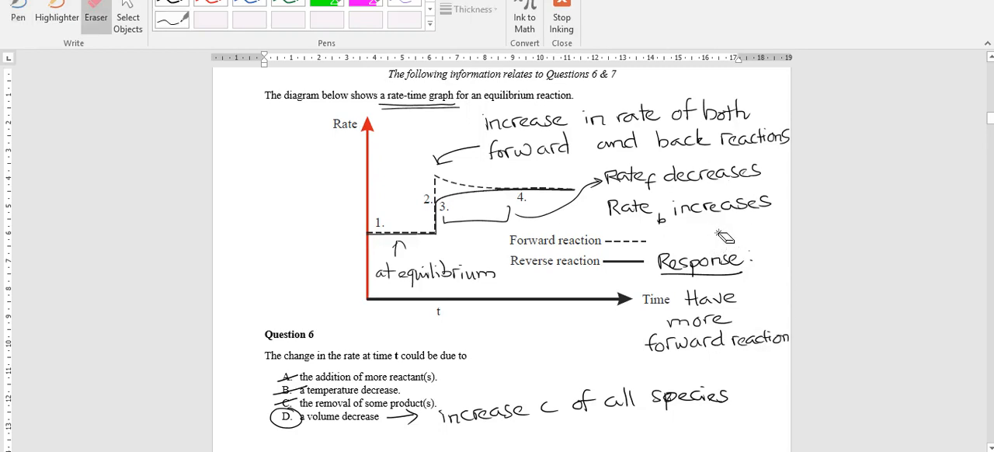
click(17, 12)
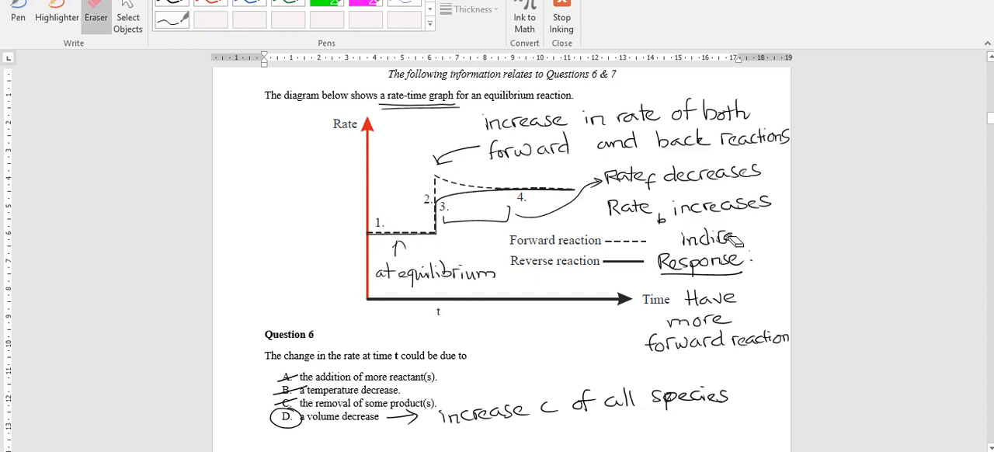
click(17, 12)
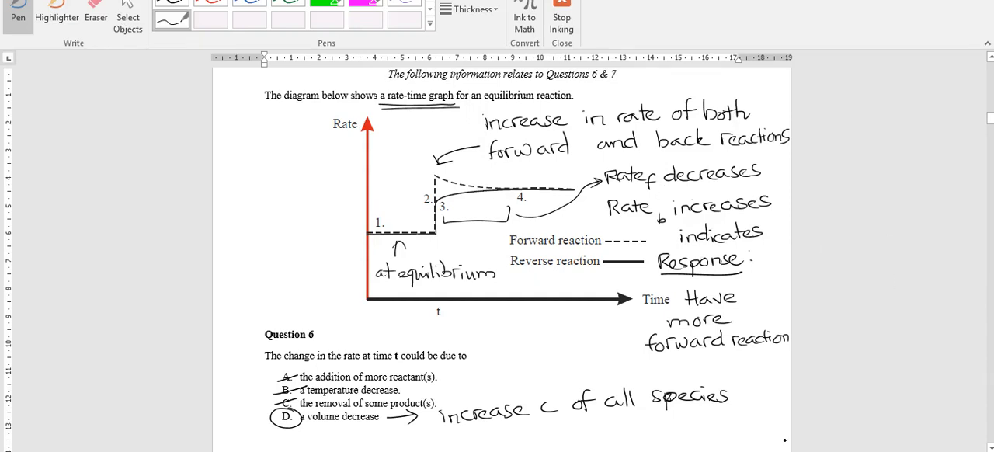
scroll(down, 3)
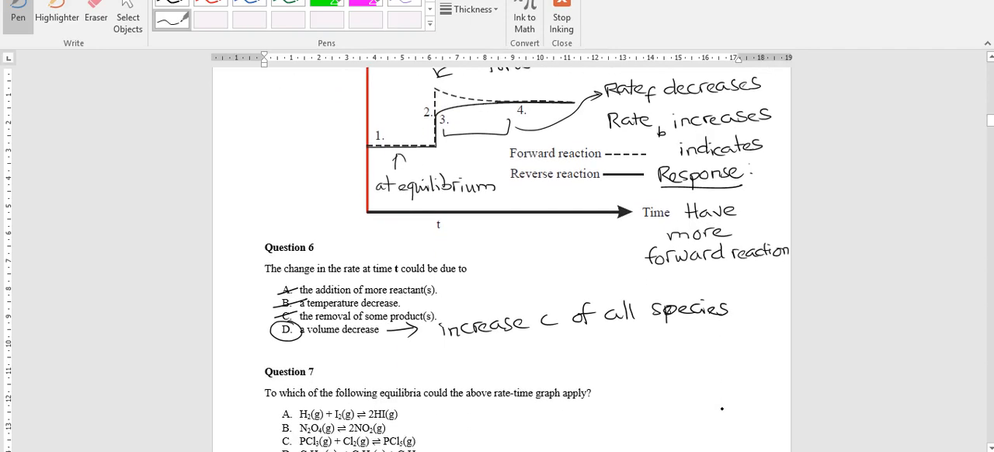
Step: Underline 'increase c' and ink the note 'go to side with less mole'
scroll(up, 3)
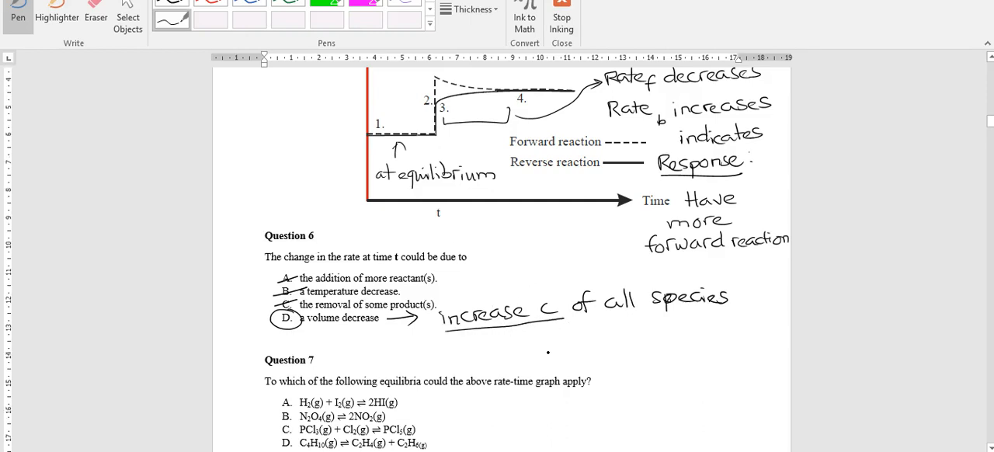
drag(493, 353, 540, 348)
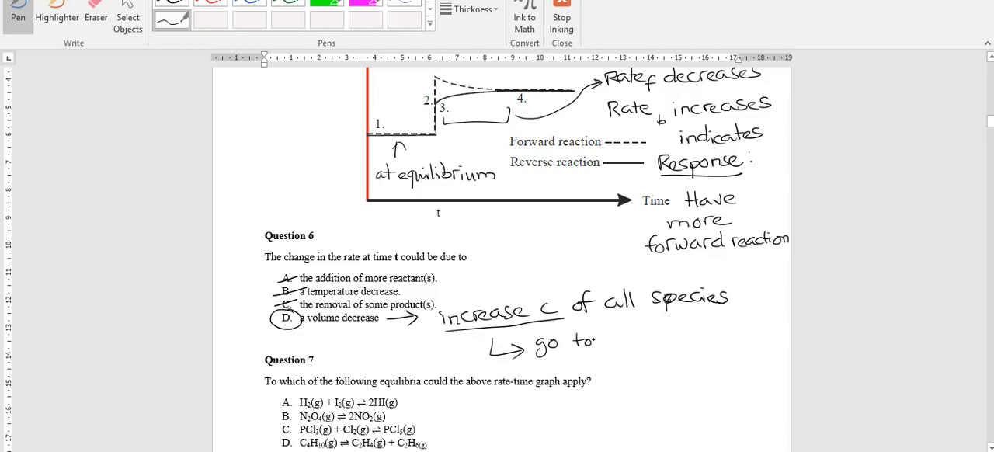
text(side)
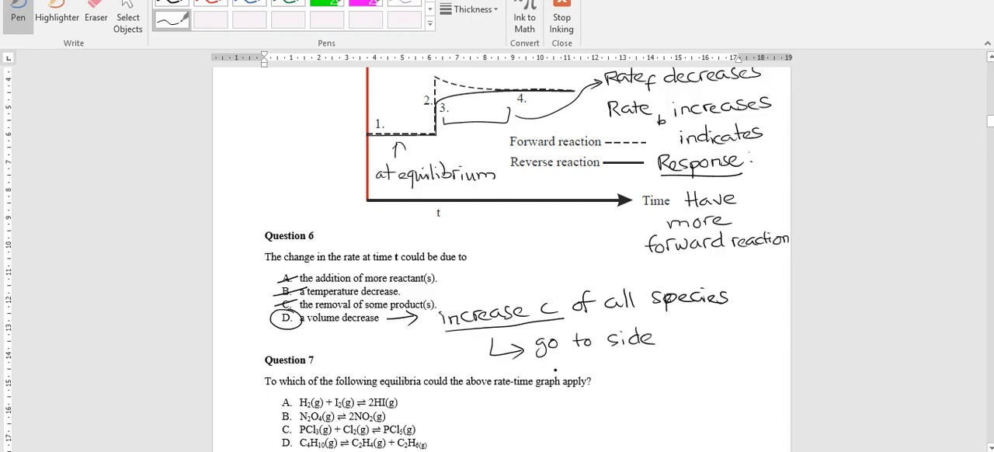
drag(551, 365, 601, 364)
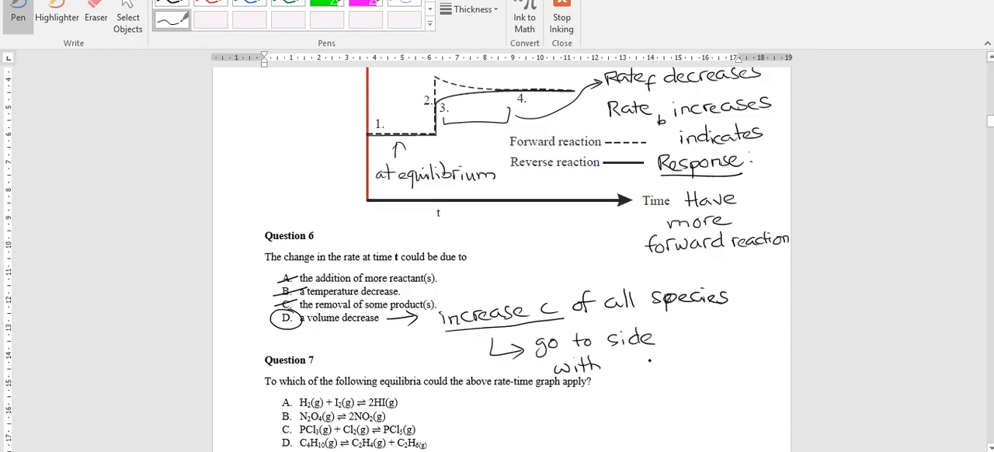
click(614, 363)
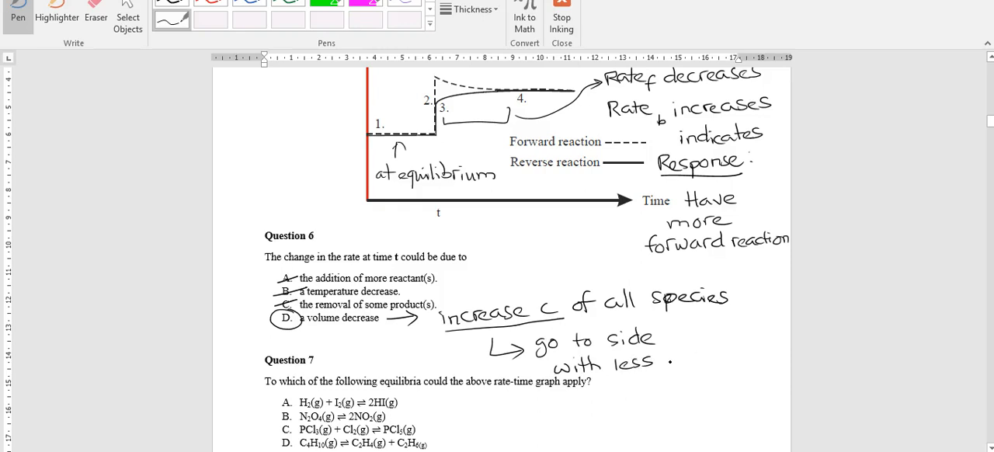
text(mol.)
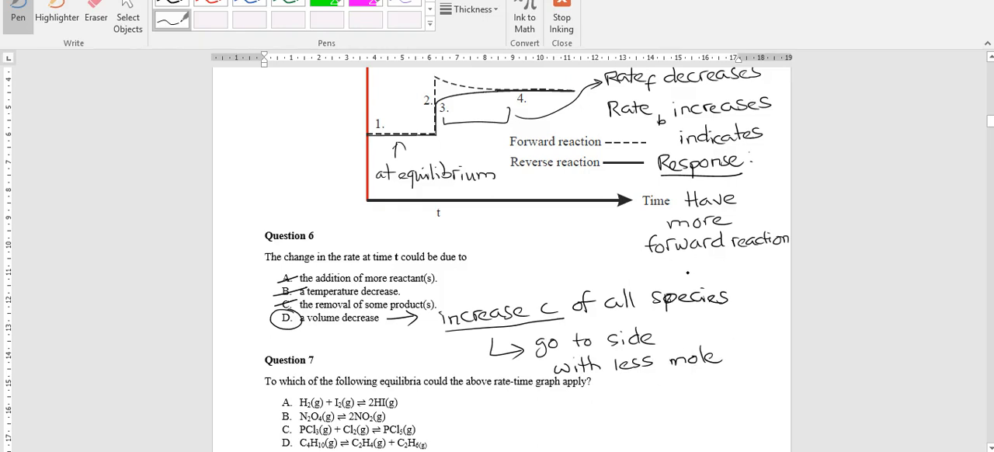
Step: Underline 'forward reaction' and ink 'forward = side with less moles'
drag(658, 258, 776, 253)
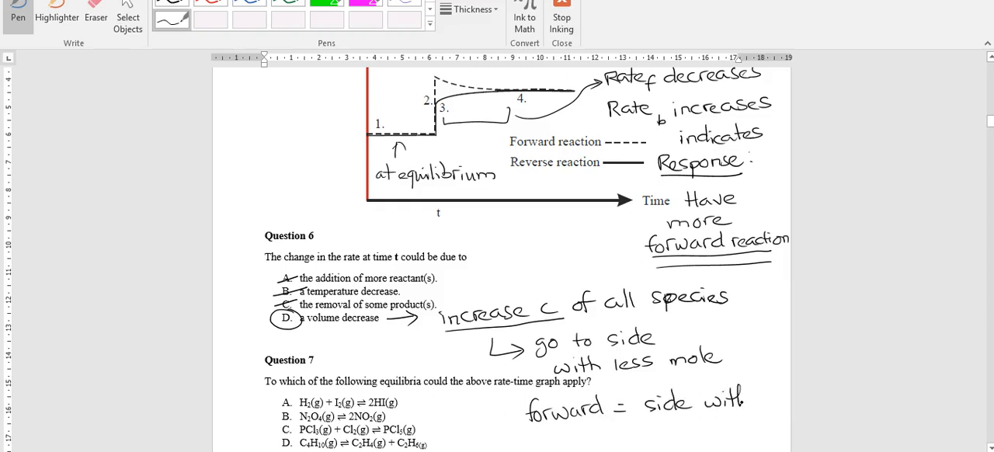
click(672, 431)
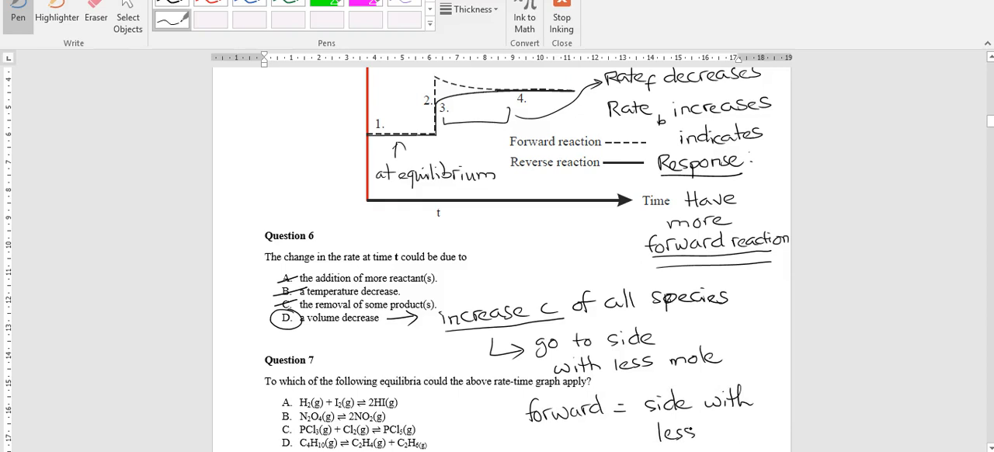
click(746, 431)
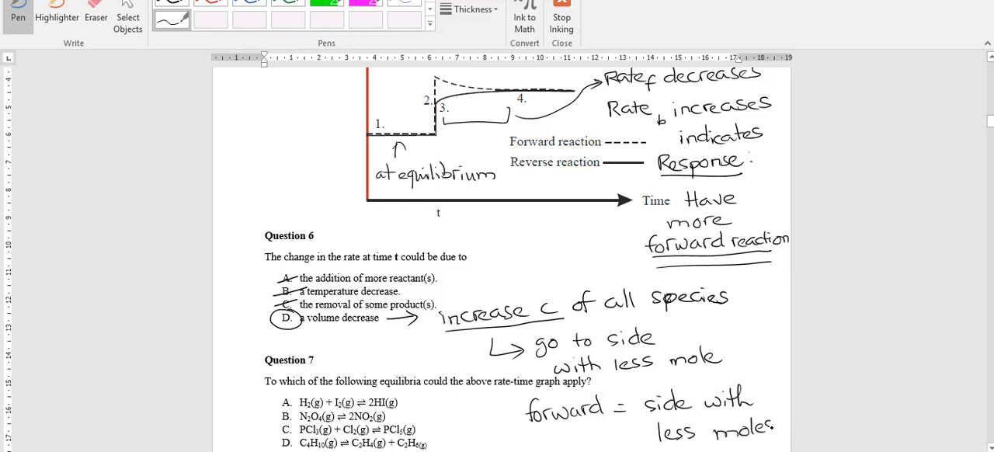